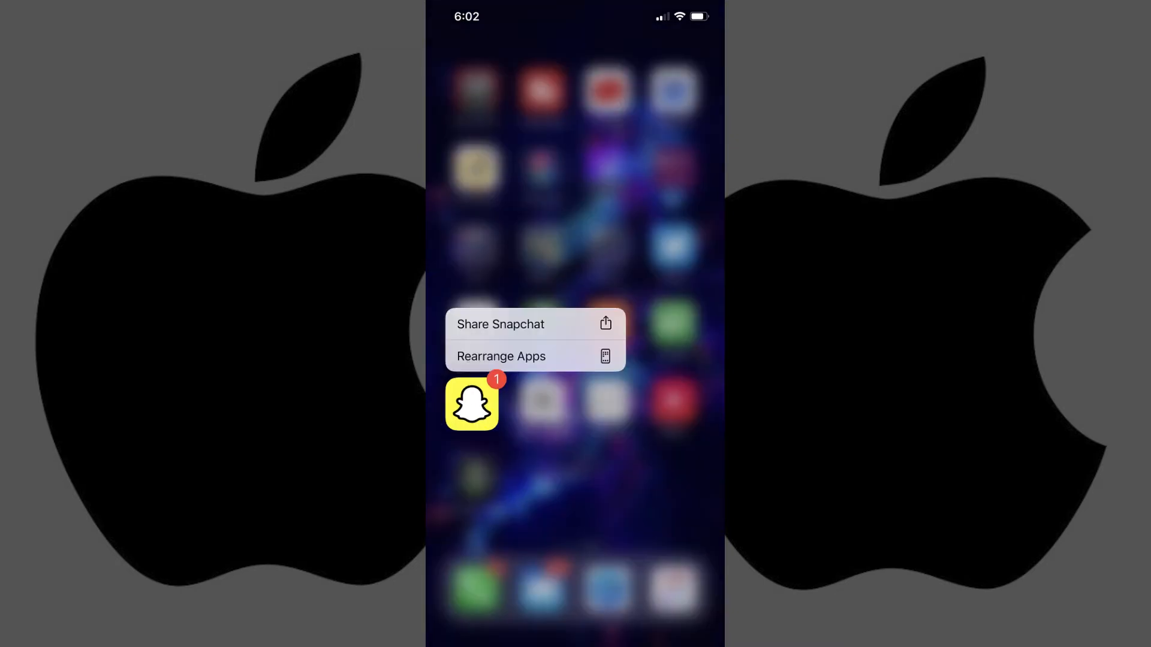
# Long-press the Snapchat icon and choose to rearrange the home screen apps
pyautogui.click(501, 357)
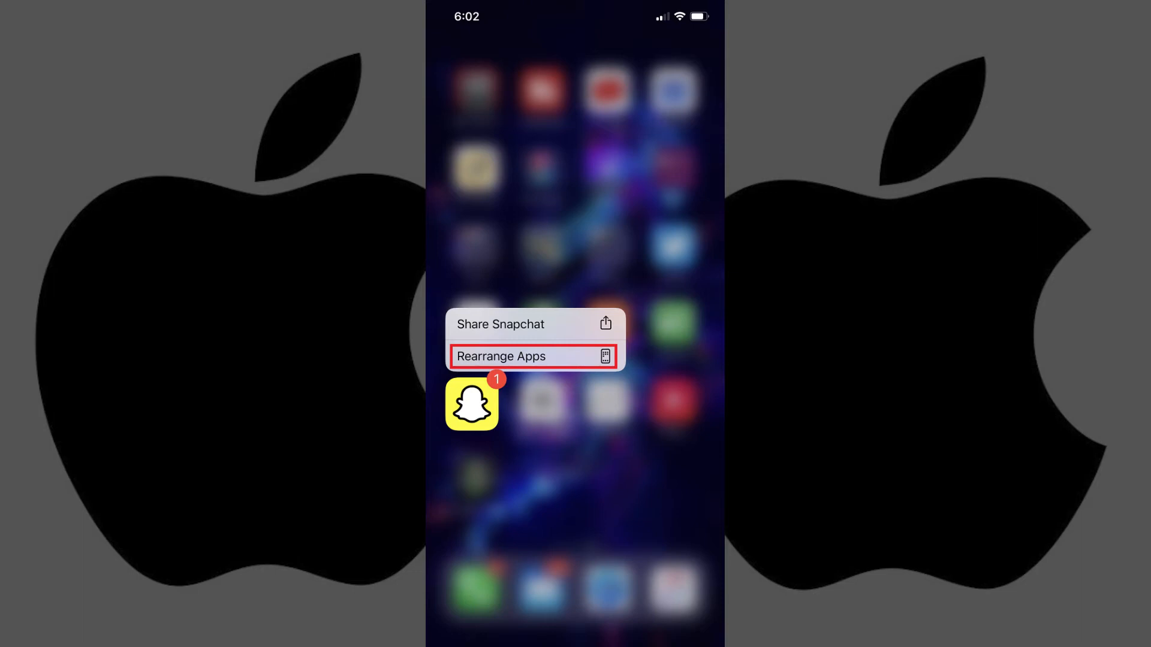
pyautogui.click(533, 356)
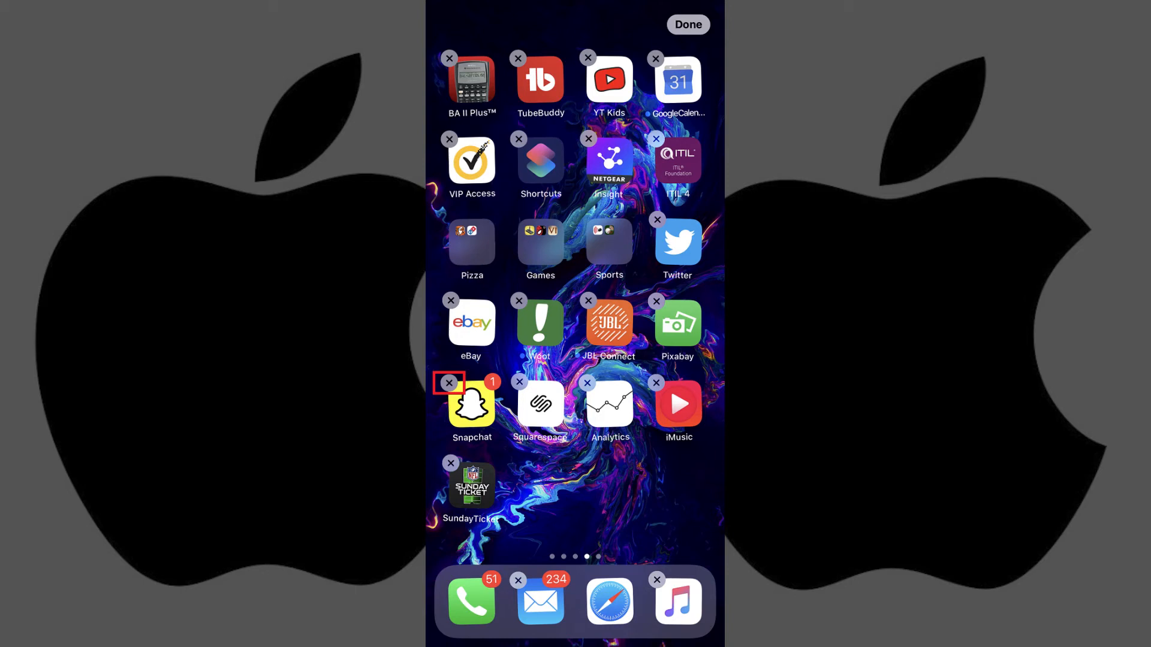
# Tap Snapchat's removal badge to bring up the delete confirmation
pyautogui.click(450, 382)
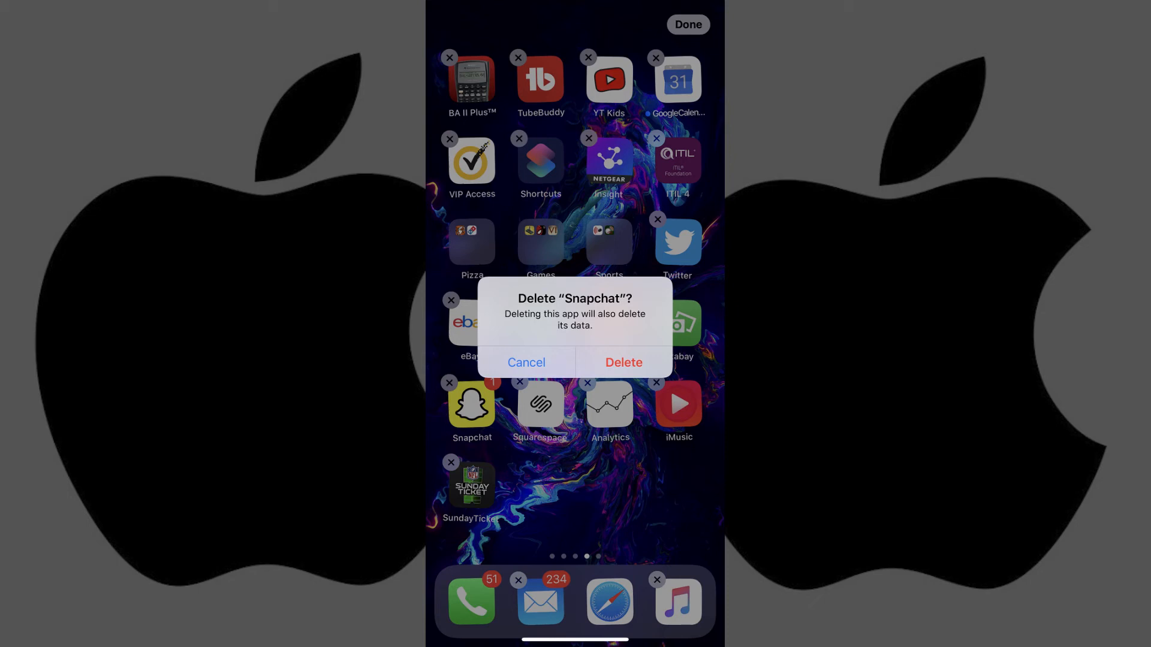
# Confirm deleting Snapchat and its data from the iPhone
pyautogui.click(624, 362)
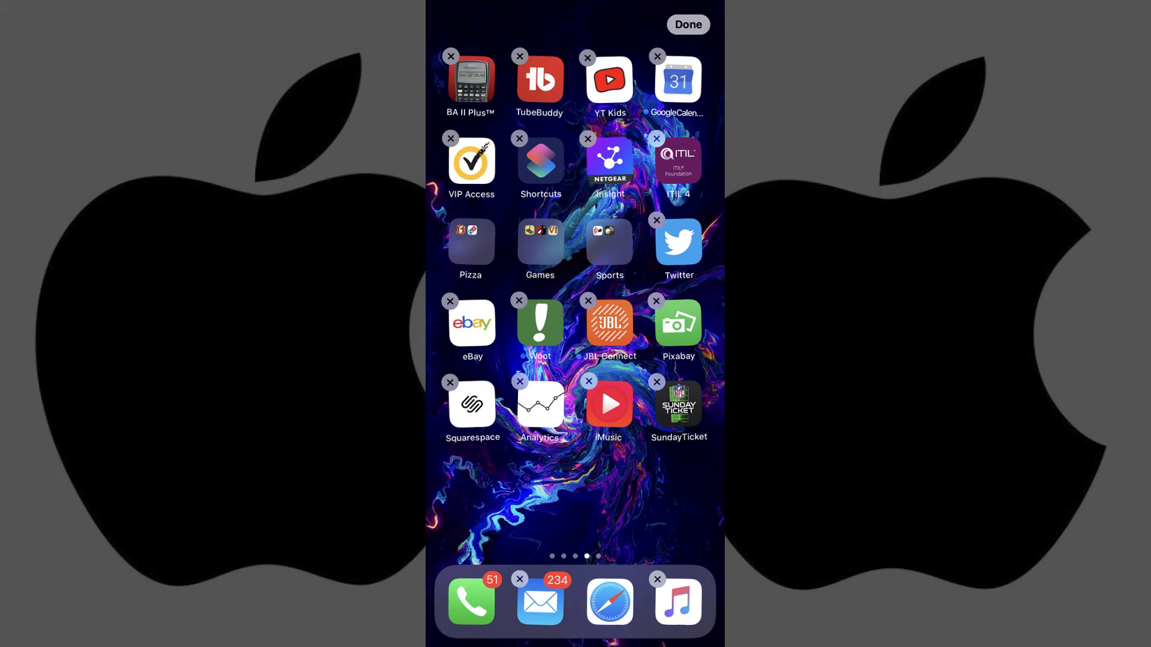
pyautogui.click(687, 24)
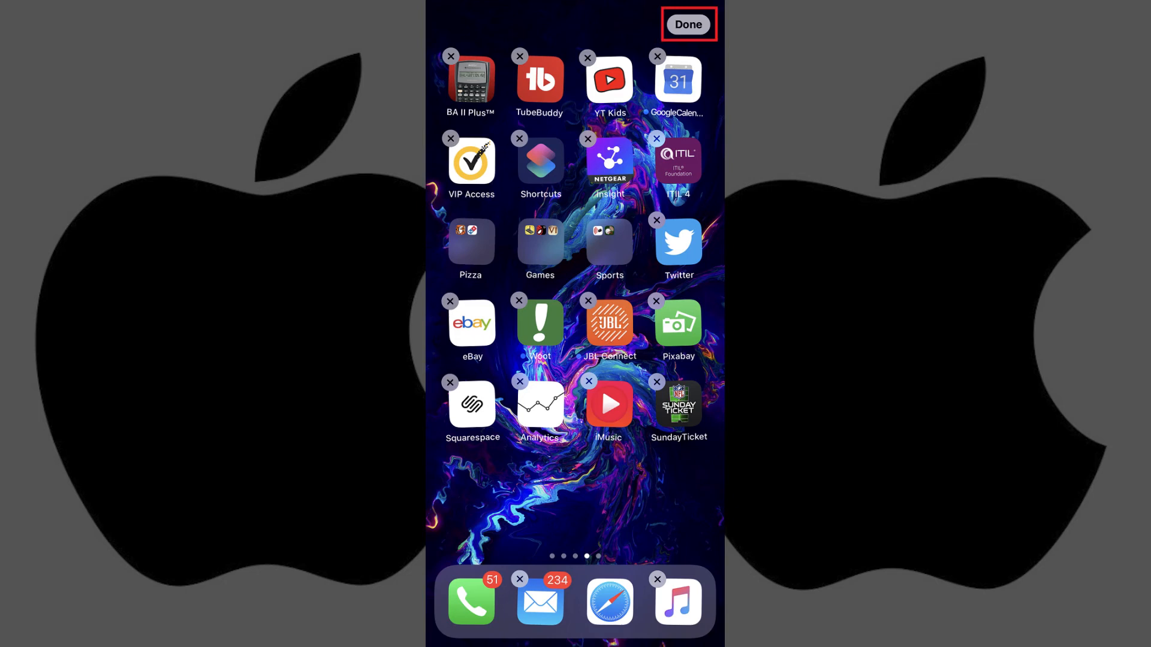
# Tap Done to end editing mode, leaving the icons still and Snapchat gone
pyautogui.click(687, 24)
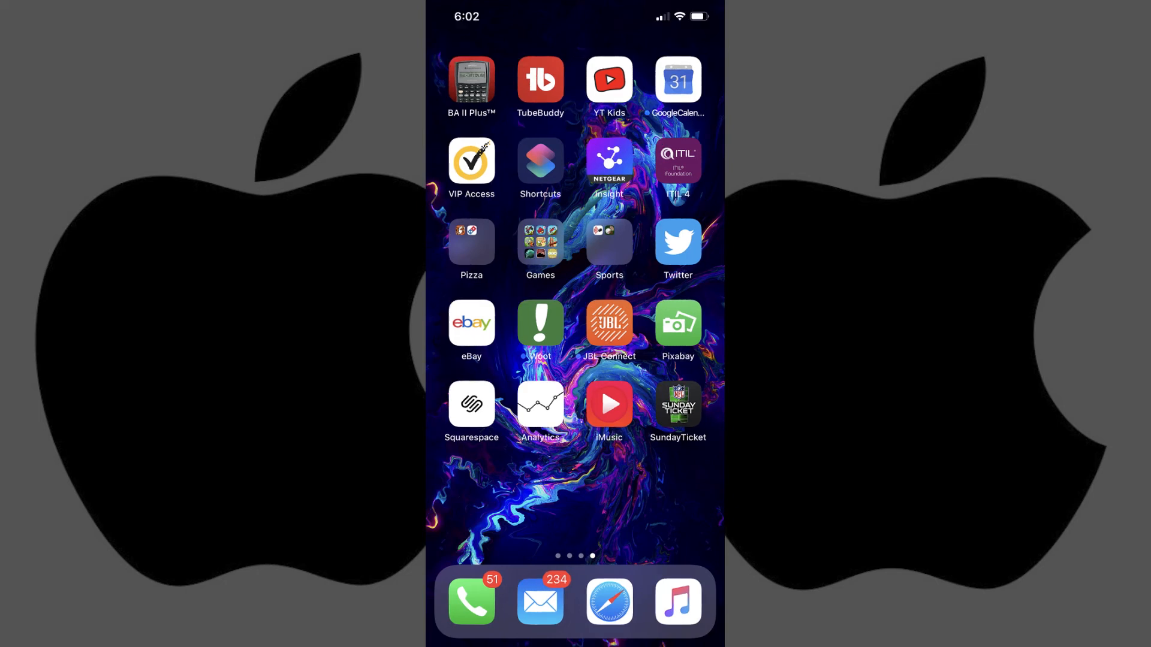